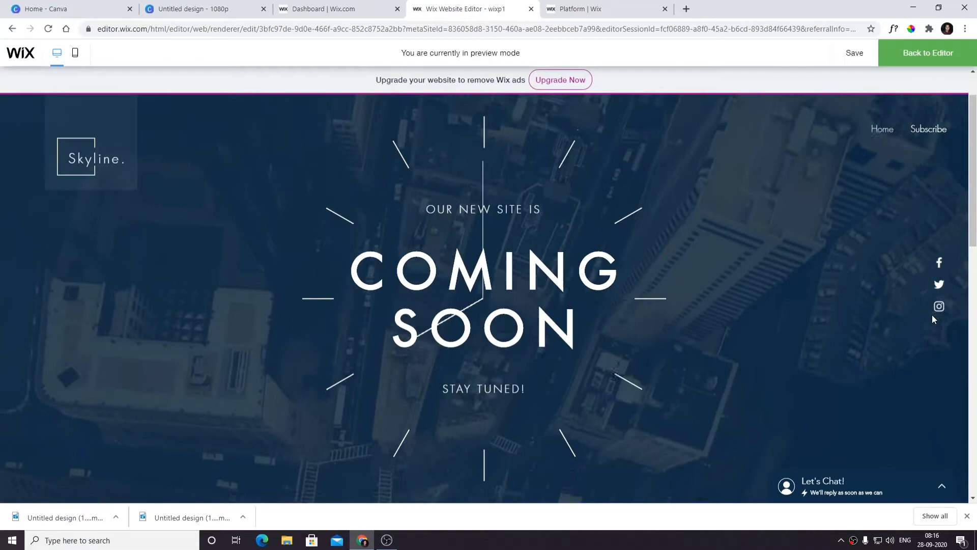
Step: Scroll through the Skyline 'Coming Soon' site, then go to the platform choice page
scroll("down", 3)
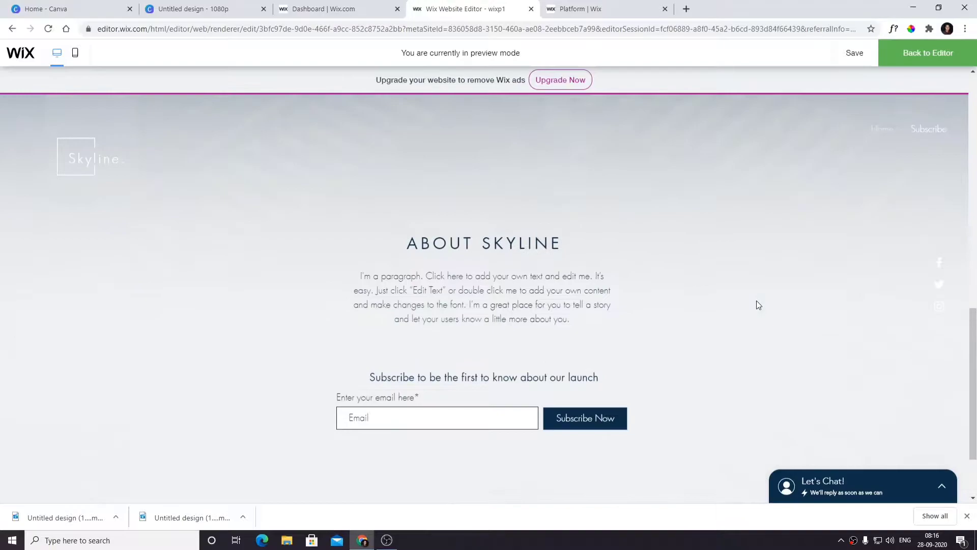
scroll("up", 3)
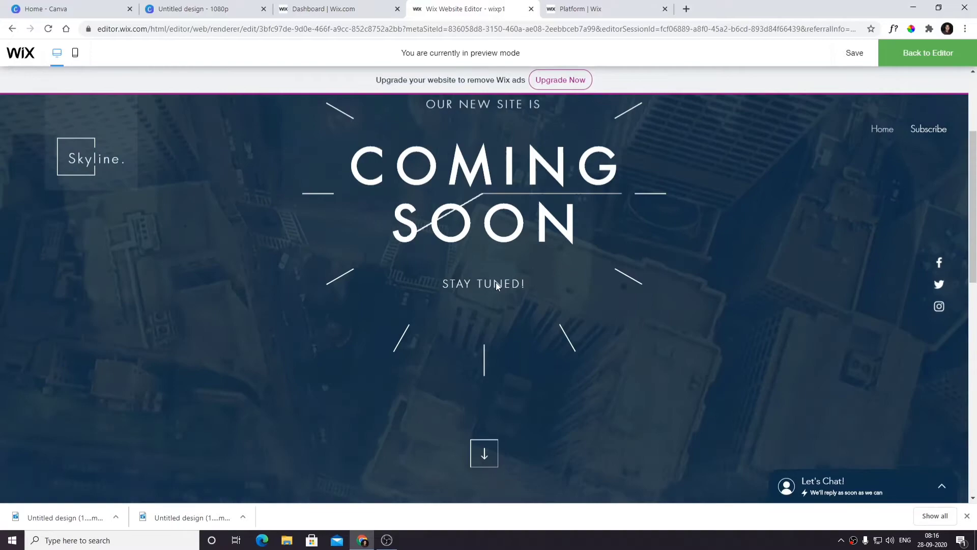
left_click(592, 9)
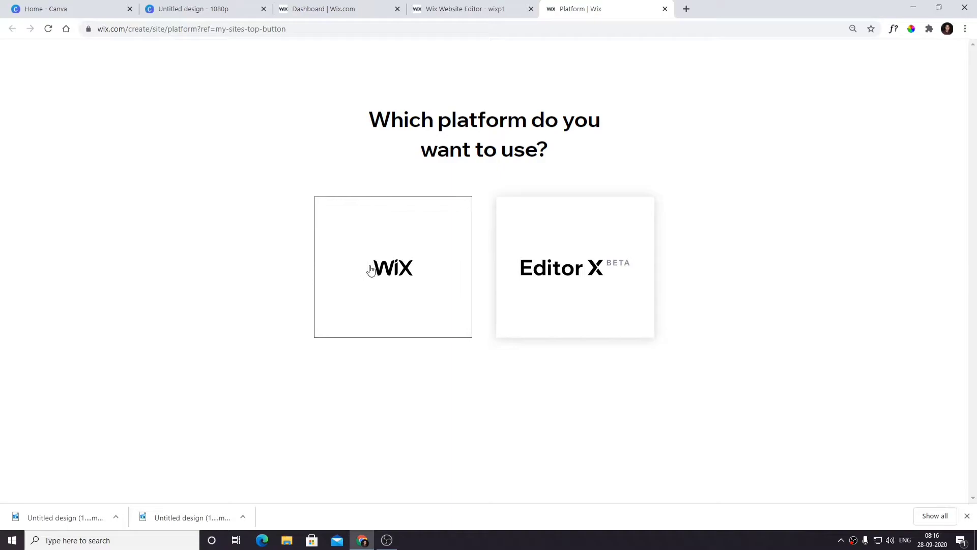
Step: Pick the classic Wix platform and open the website template gallery
left_click(393, 266)
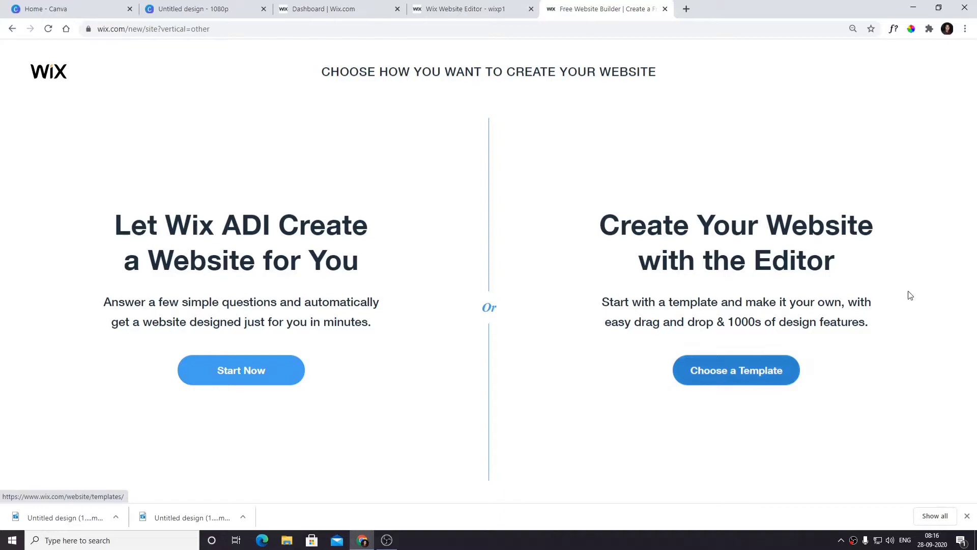
mouse_move(674, 419)
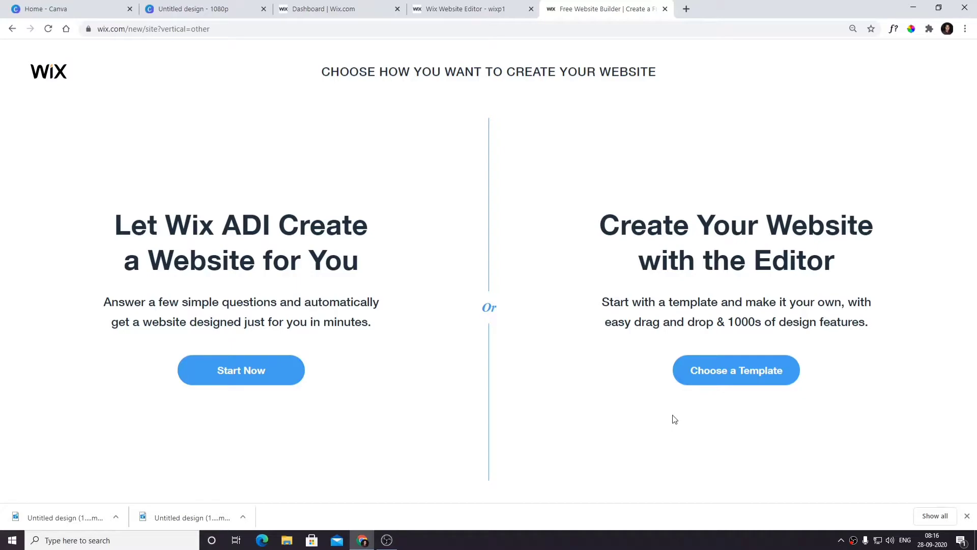
mouse_move(241, 370)
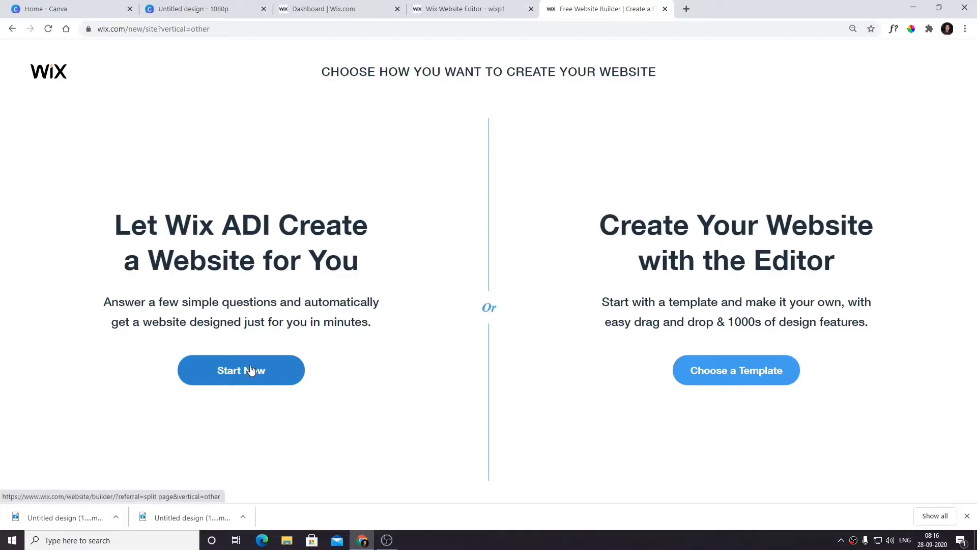
left_click(736, 370)
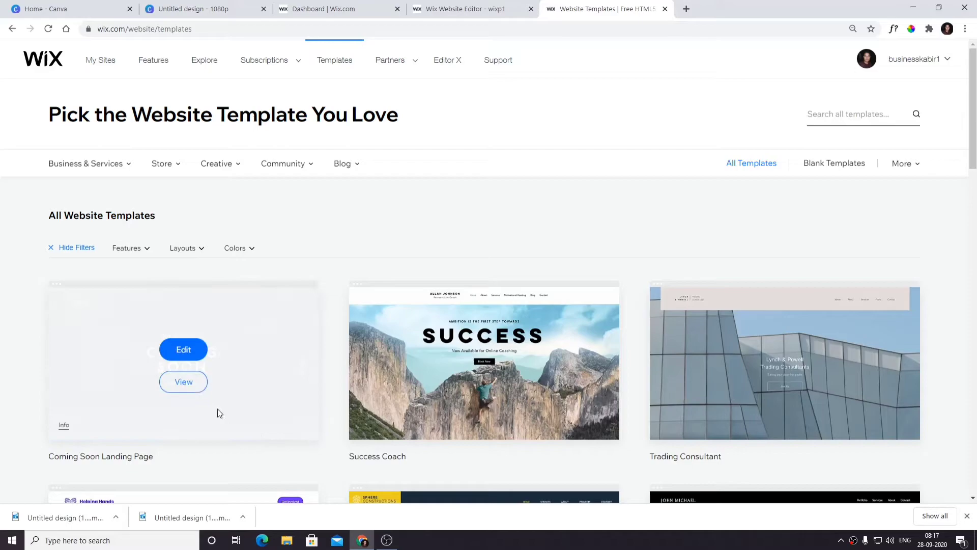
Step: Edit the Coming Soon Landing Page template
left_click(183, 349)
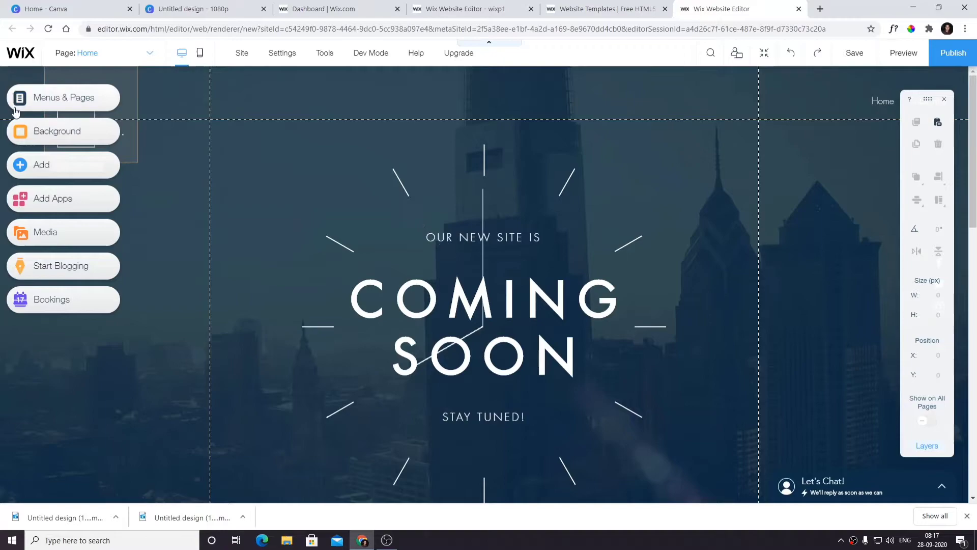
left_click(41, 165)
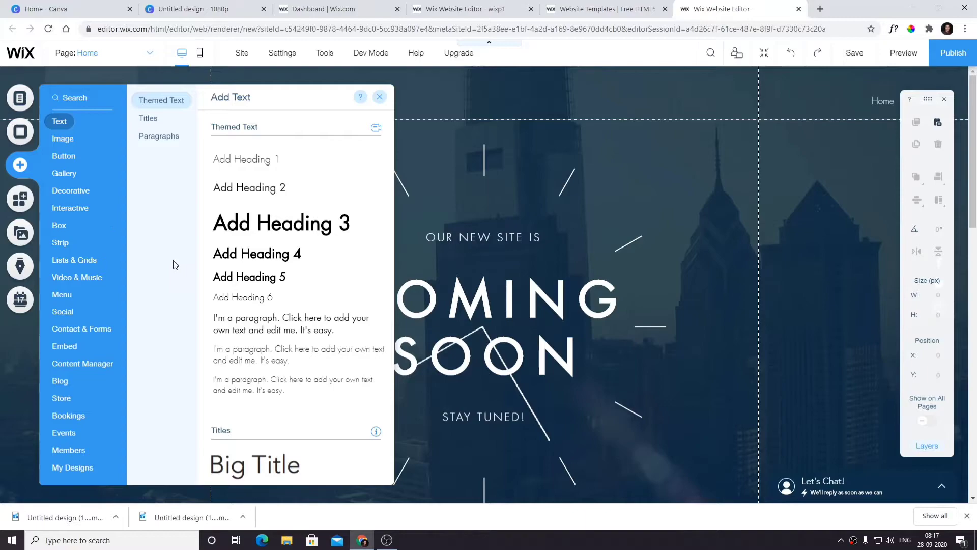
left_click(61, 381)
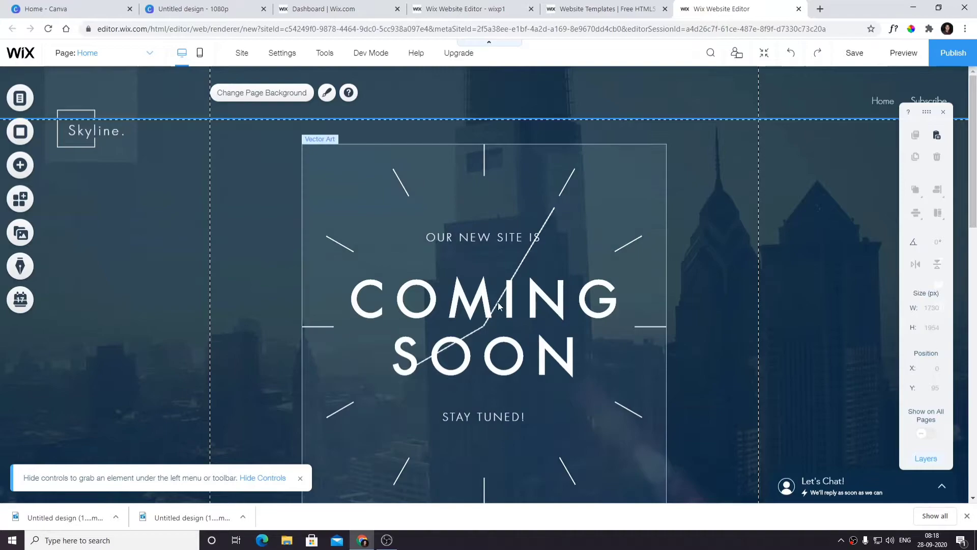
Step: Inspect the page and select the diagonal clock hand image for removal
scroll("down", 3)
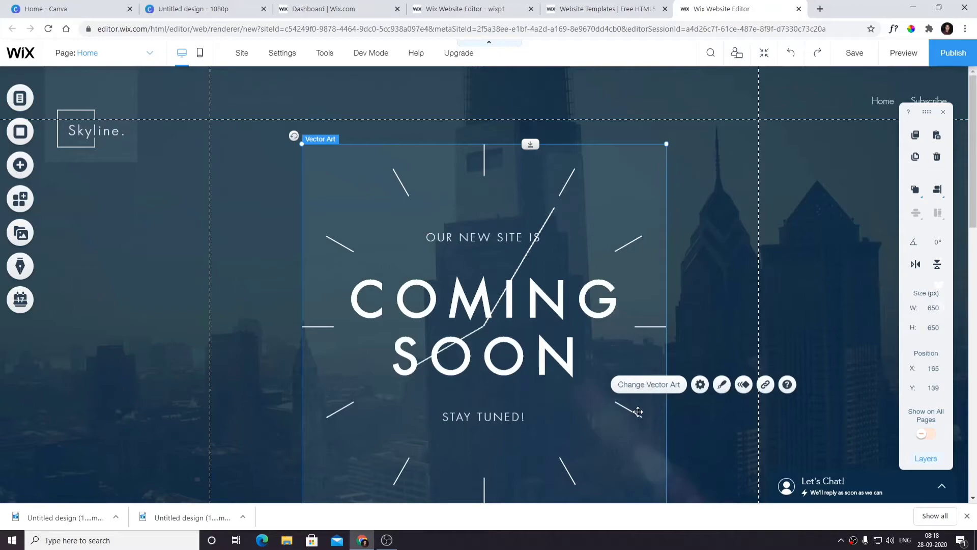
scroll("down", 3)
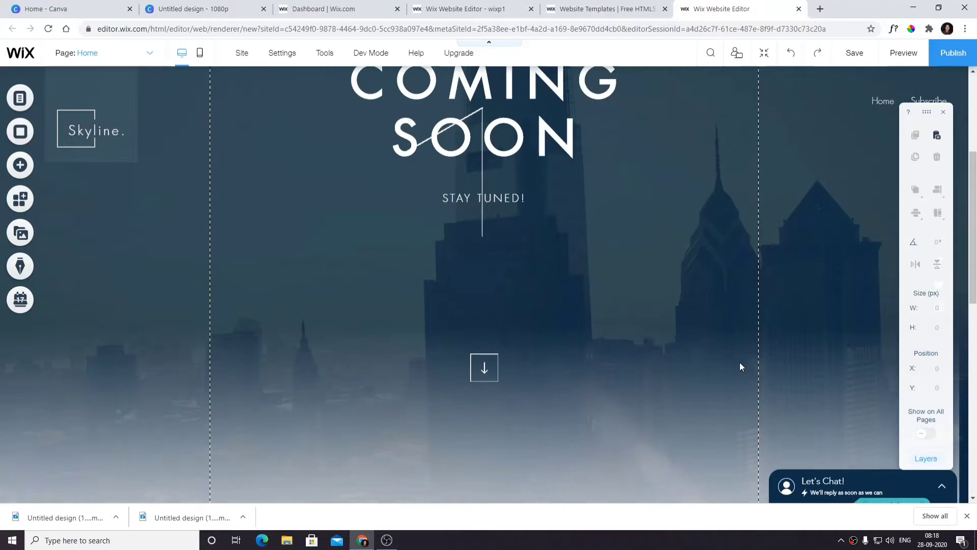
scroll("up", 3)
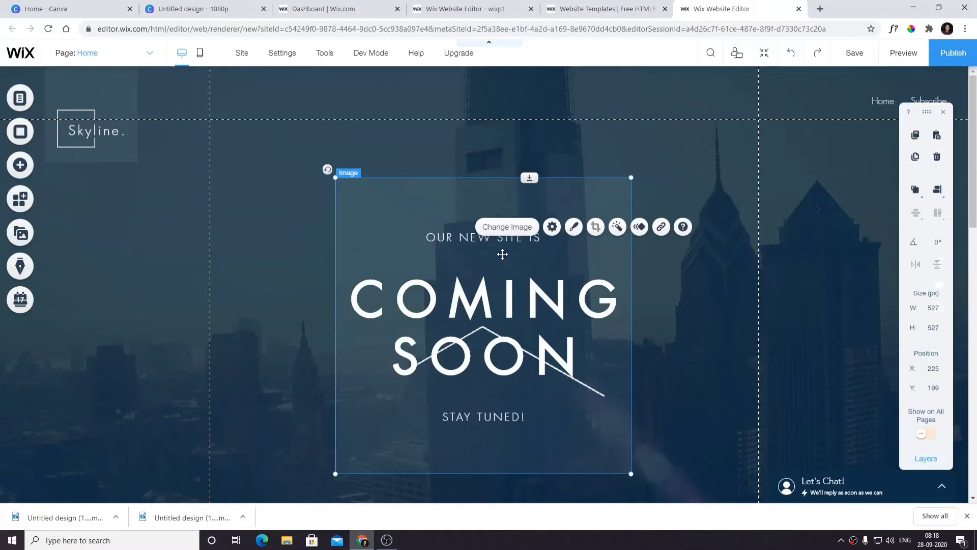
left_click(19, 164)
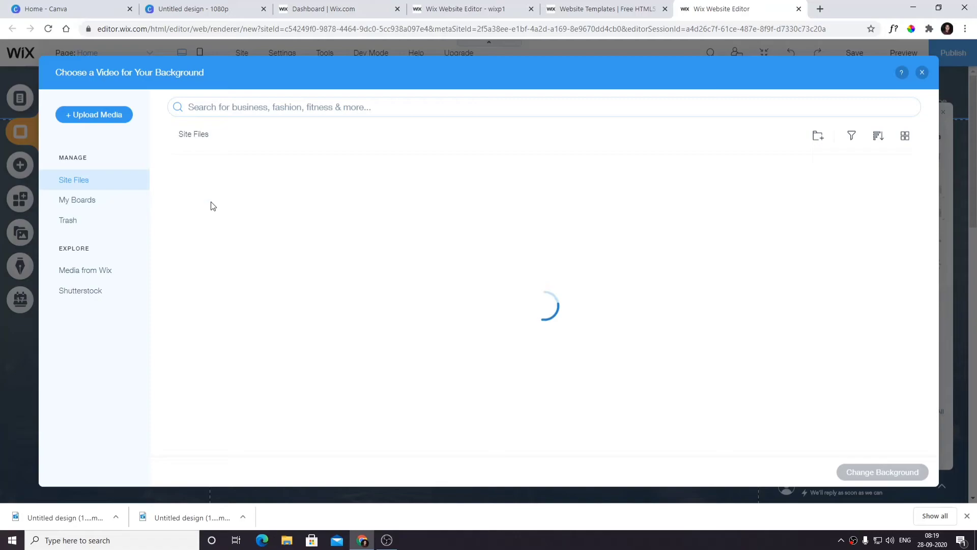
Step: Play the fiery ember video design in Canva
left_click(205, 9)
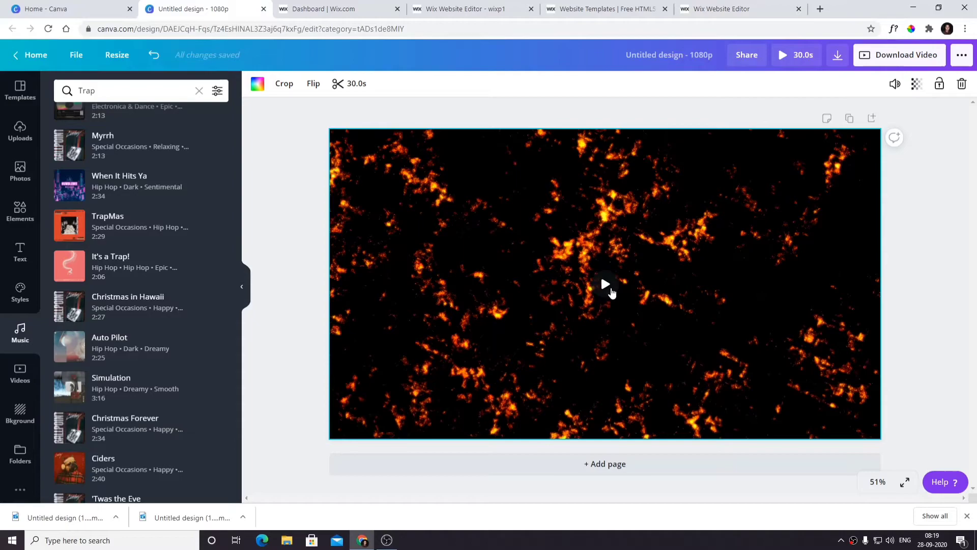
left_click(604, 284)
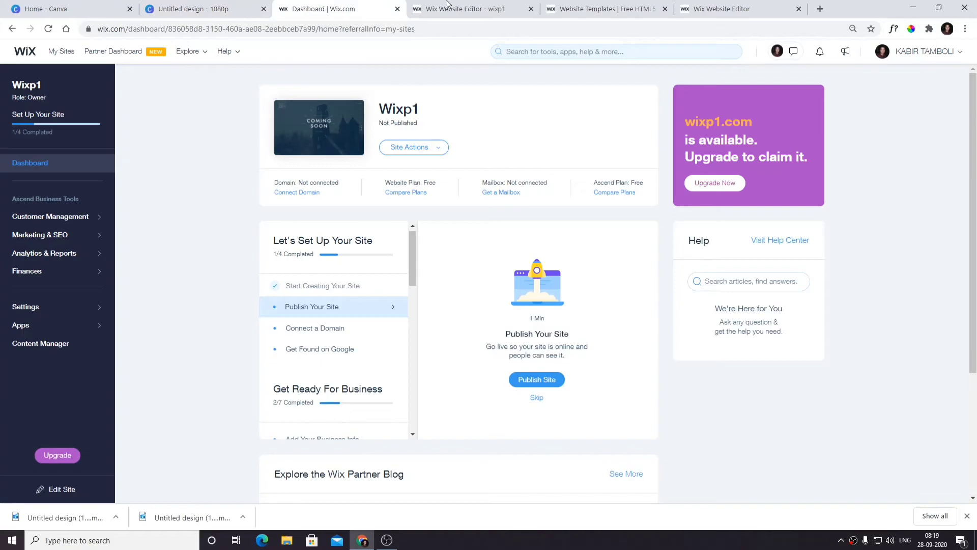
Step: Return to Wix Editor's background video chooser to upload Untitled design (14).mp4
left_click(470, 8)
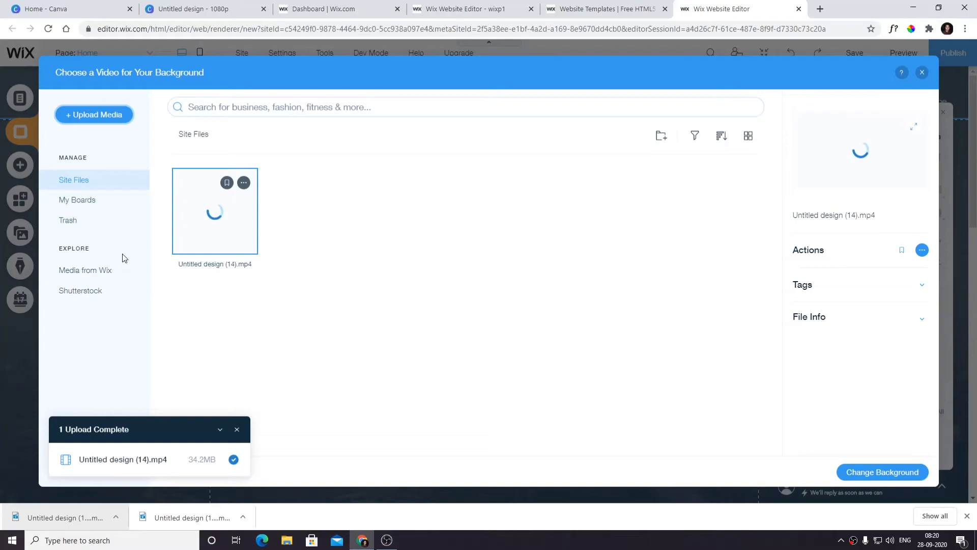
Step: Apply the uploaded fiery ember video as the page background
left_click(881, 472)
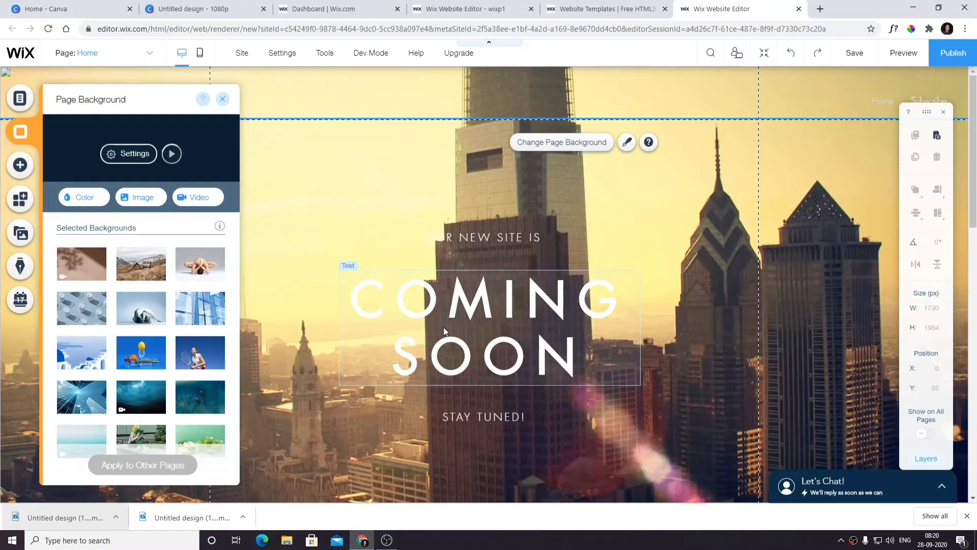
mouse_move(305, 247)
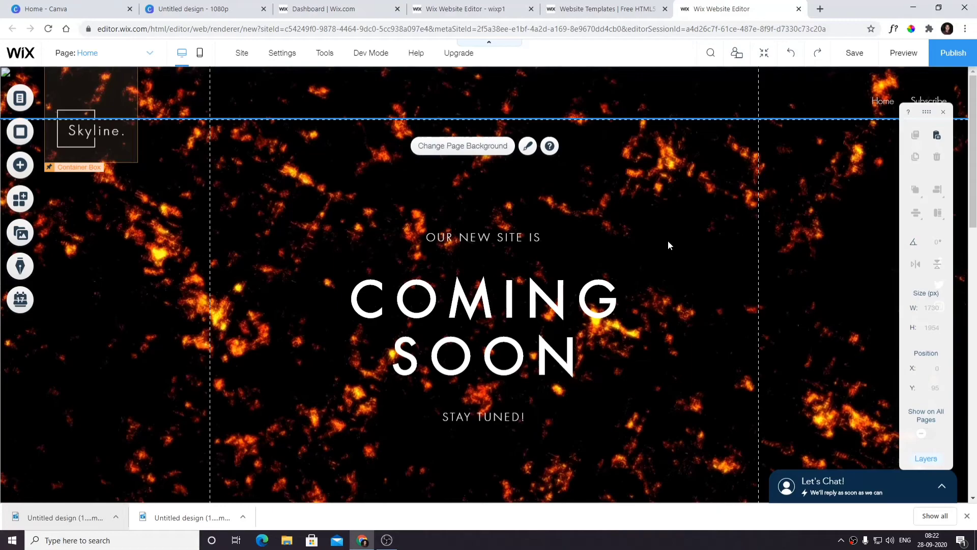
mouse_move(903, 52)
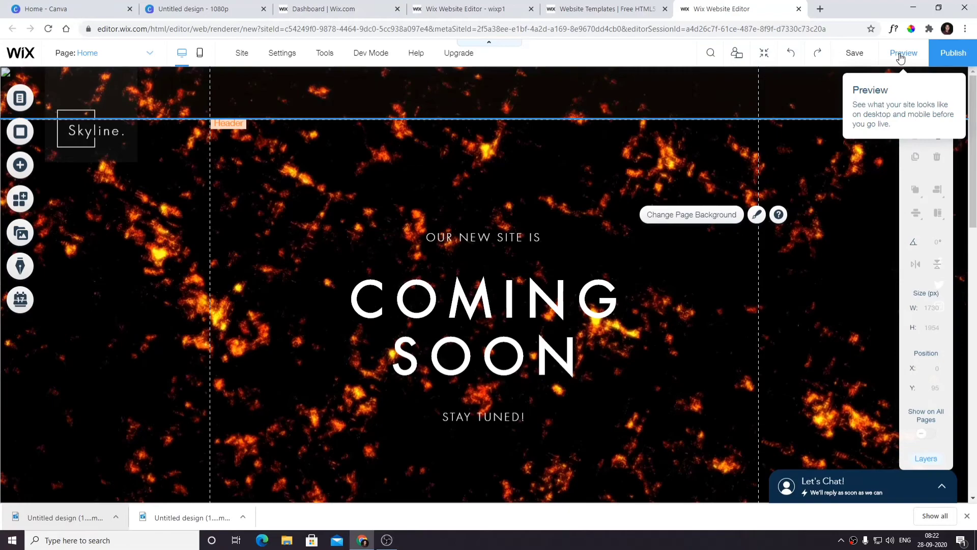
Step: Preview the site and scroll down to the About and subscribe section
left_click(903, 52)
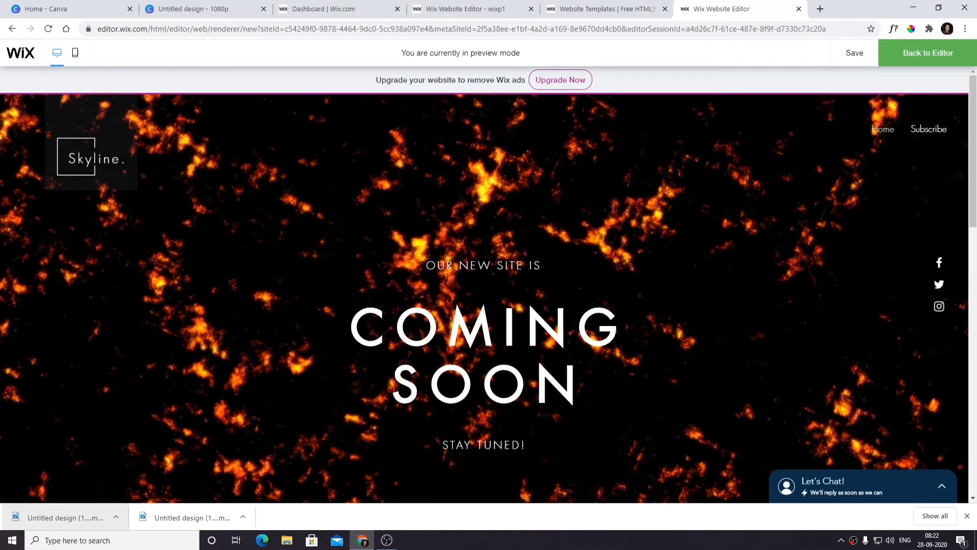
scroll("down", 3)
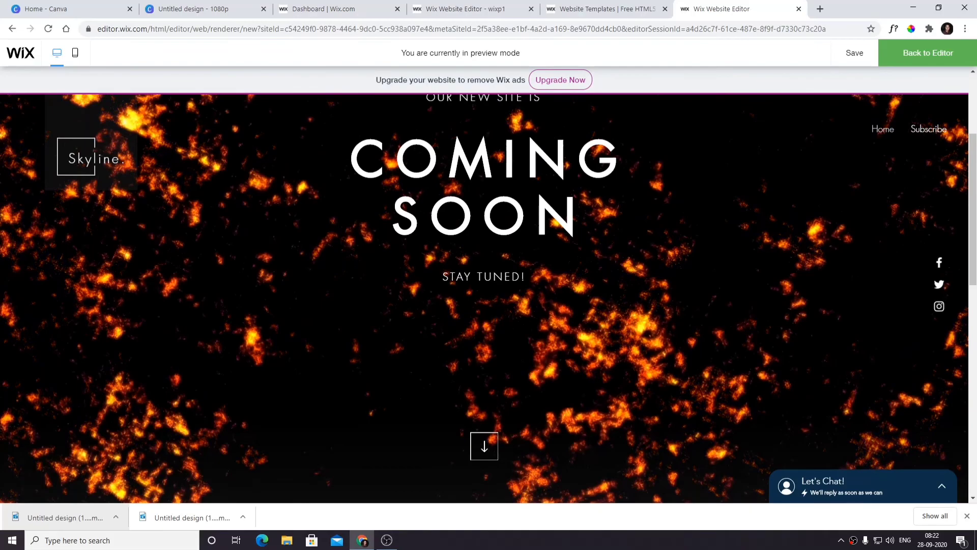
scroll("down", 3)
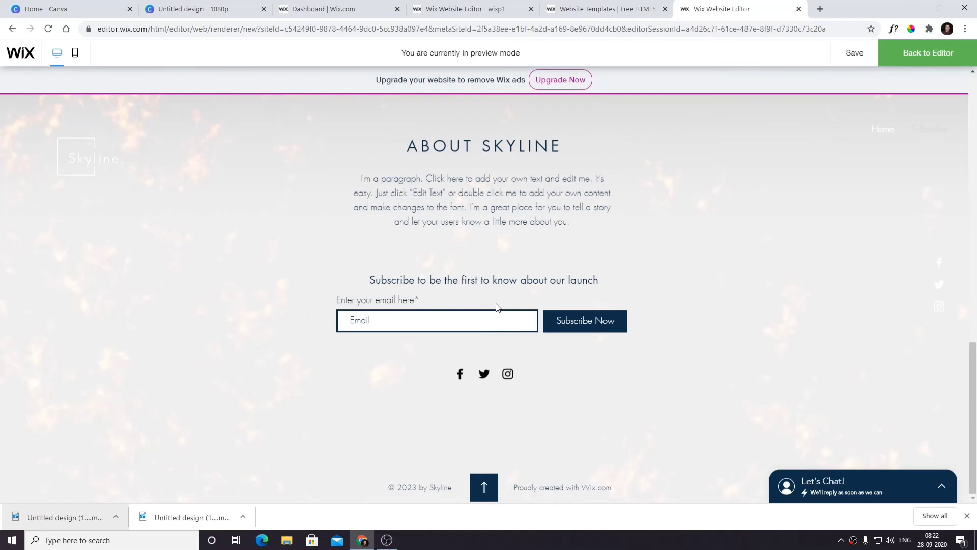